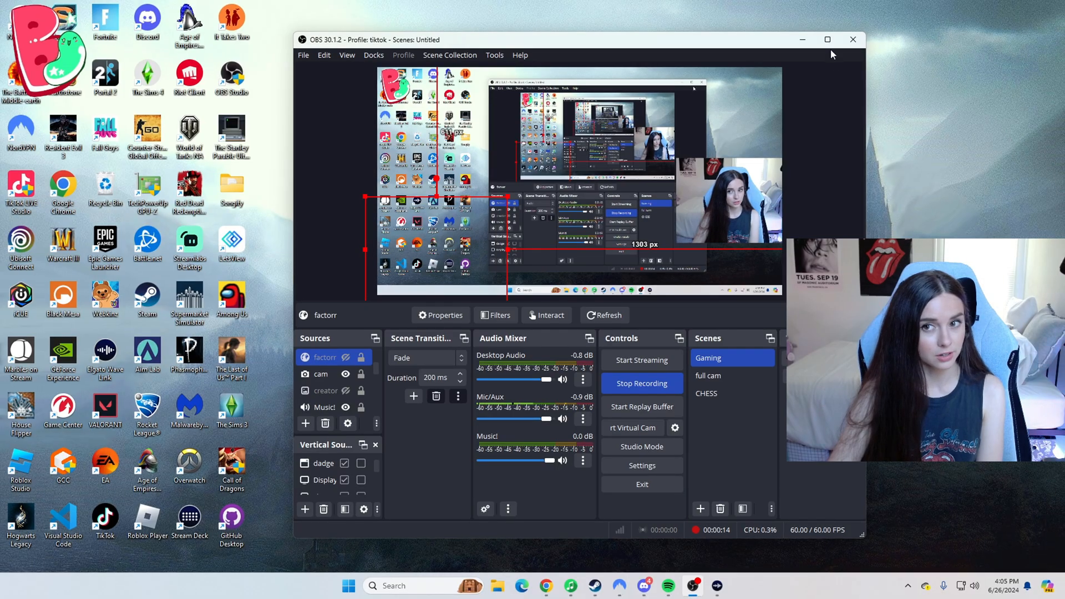
Maximize the OBS window and toggle the Sub Goal overlay in the Gaming scene.
{"action": "left_click", "coordinate": [828, 39]}
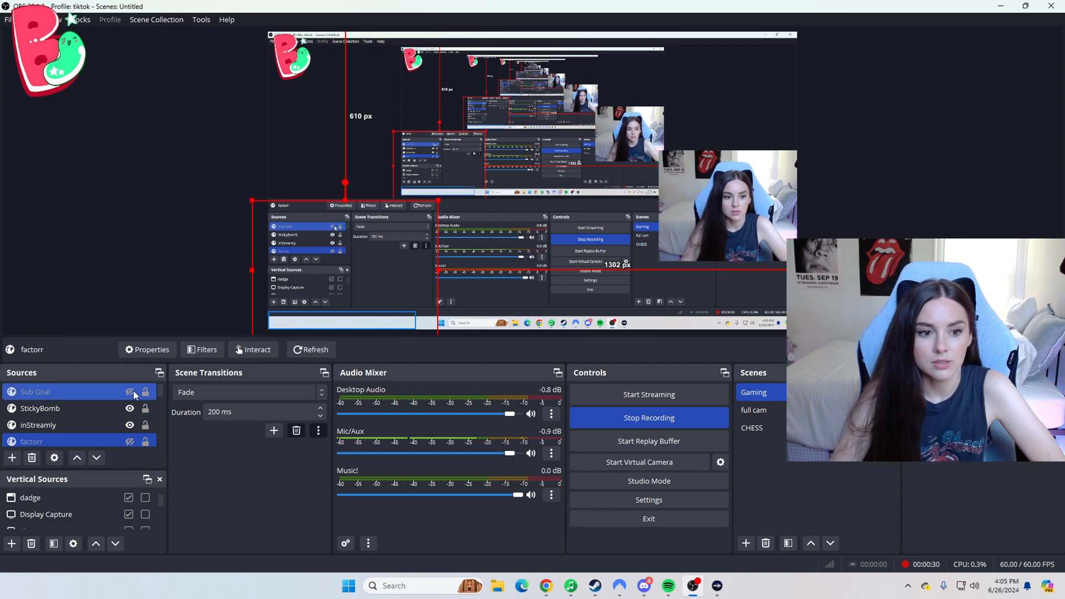
{"action": "left_click", "coordinate": [129, 392]}
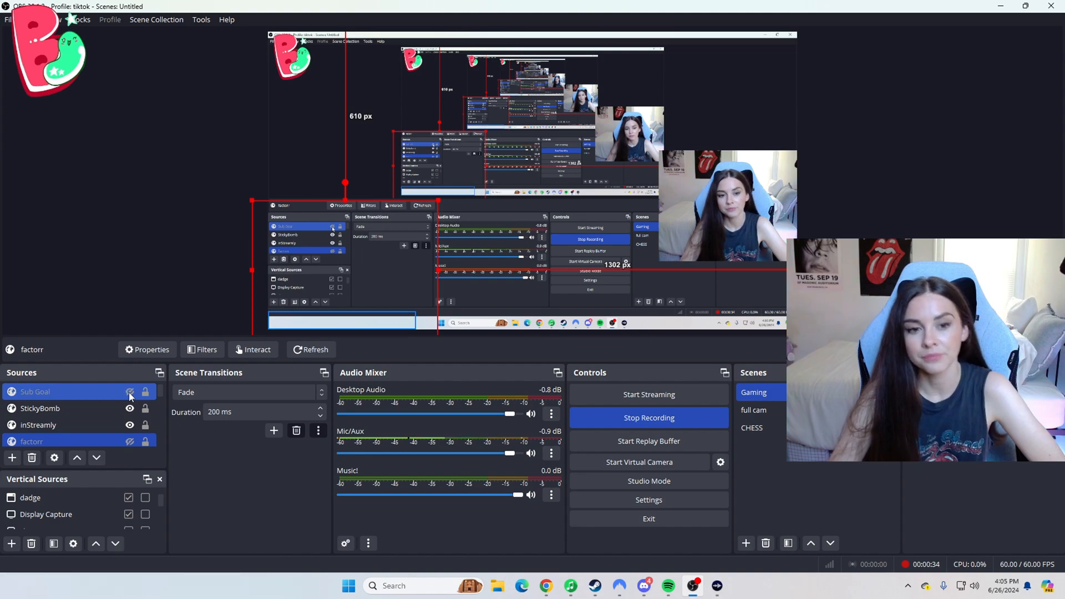
{"action": "left_click", "coordinate": [130, 391]}
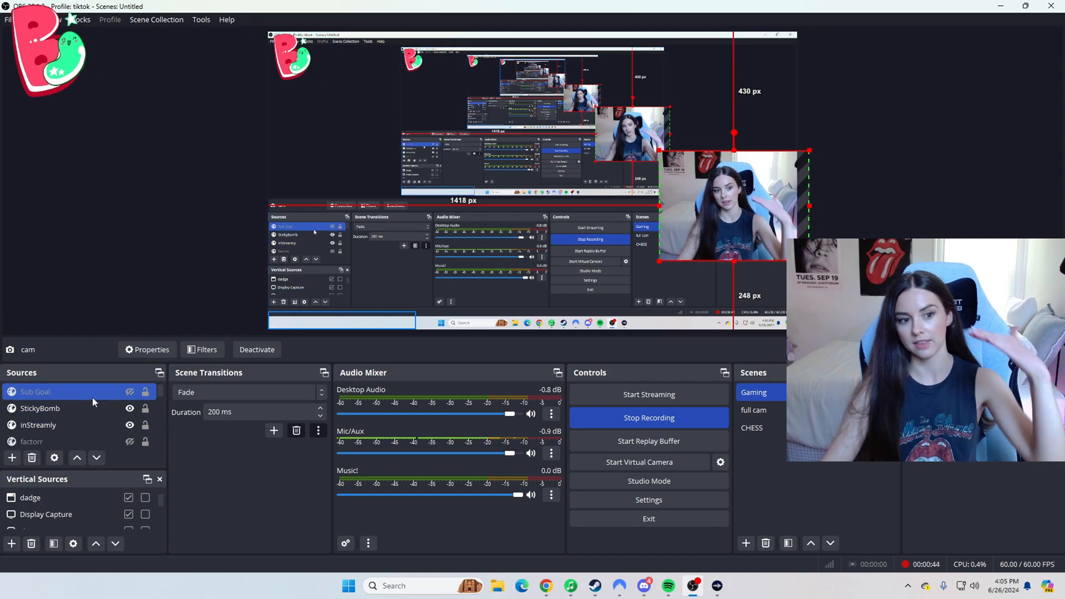
{"action": "left_click", "coordinate": [40, 408]}
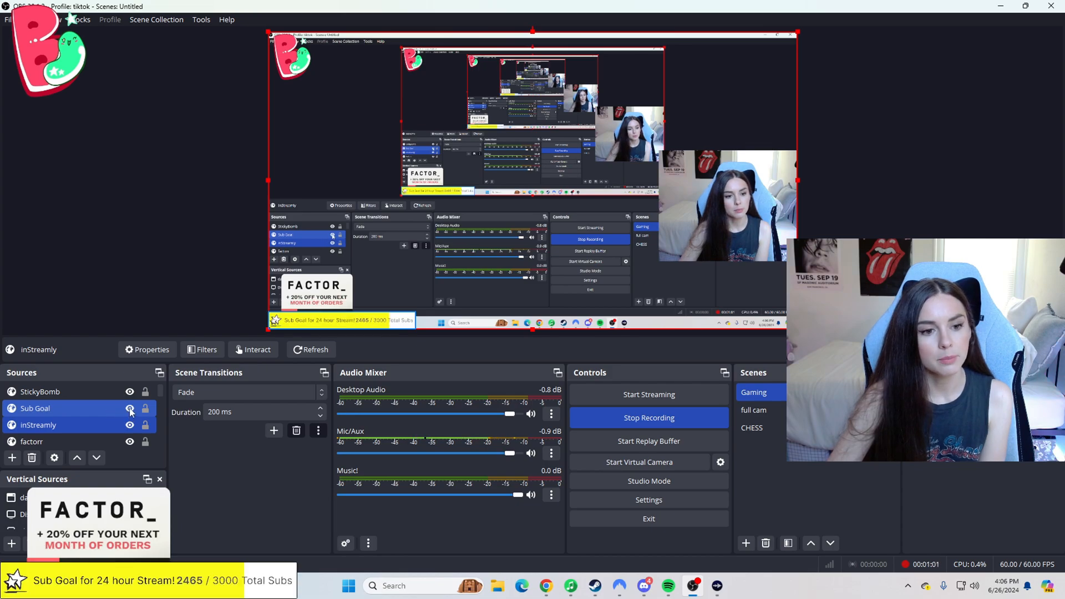
Show the Sub Goal and creator-code overlays, then select the Music! source.
{"action": "left_click", "coordinate": [129, 408]}
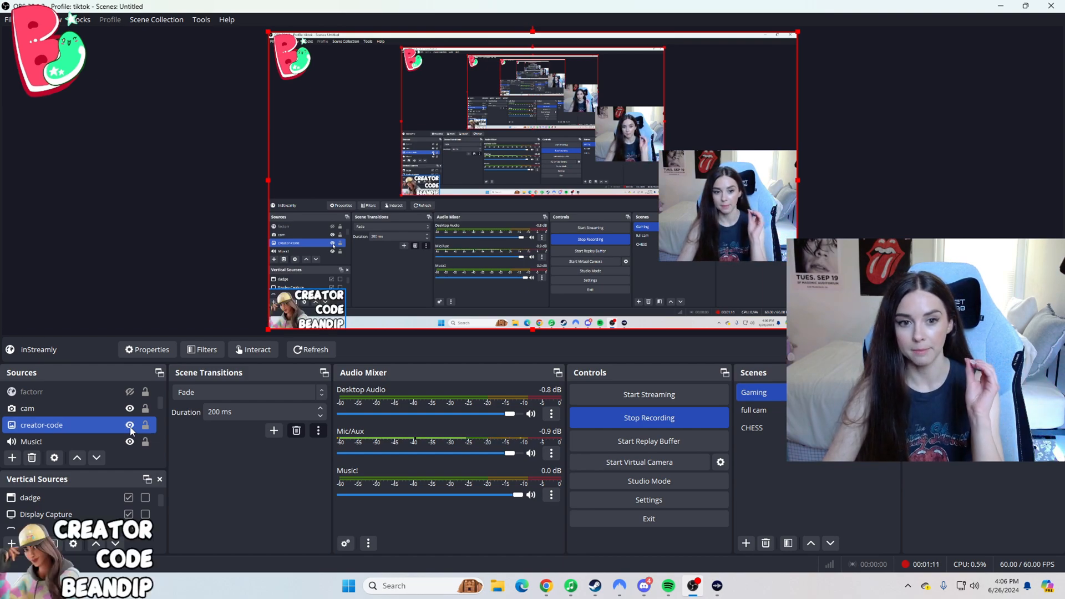
{"action": "left_click", "coordinate": [129, 425]}
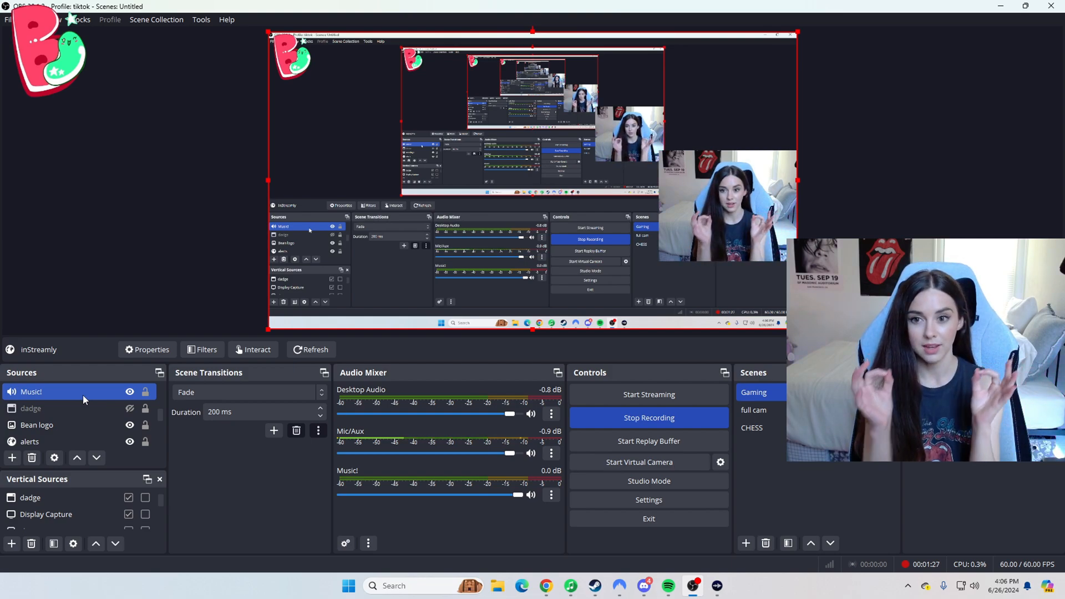
{"action": "left_click", "coordinate": [30, 408]}
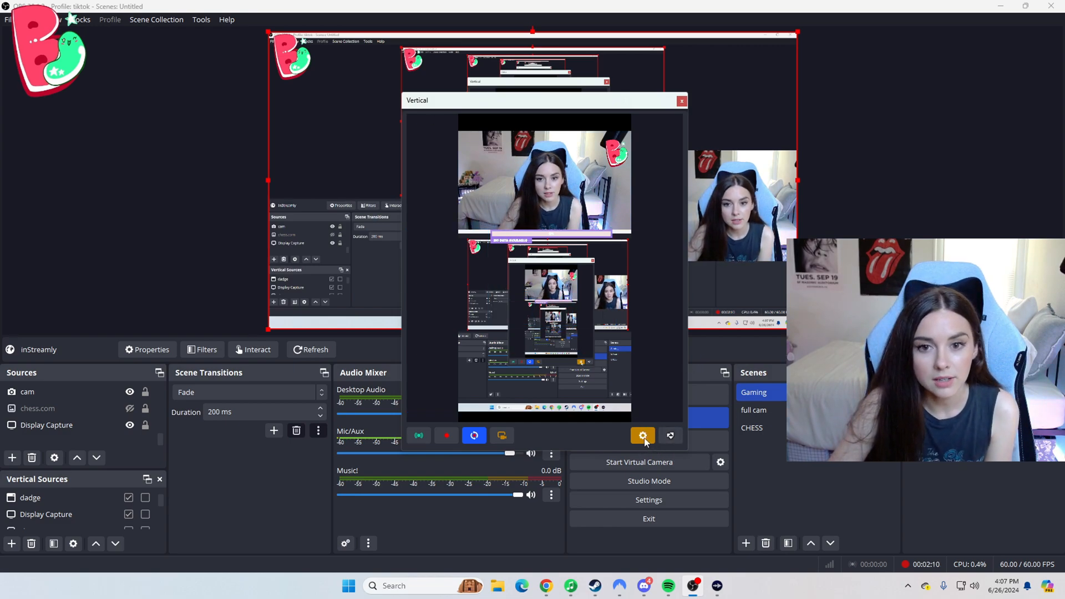
Open Vertical Settings to view the 1080x1920 canvas and its bitrates.
{"action": "left_click", "coordinate": [642, 435]}
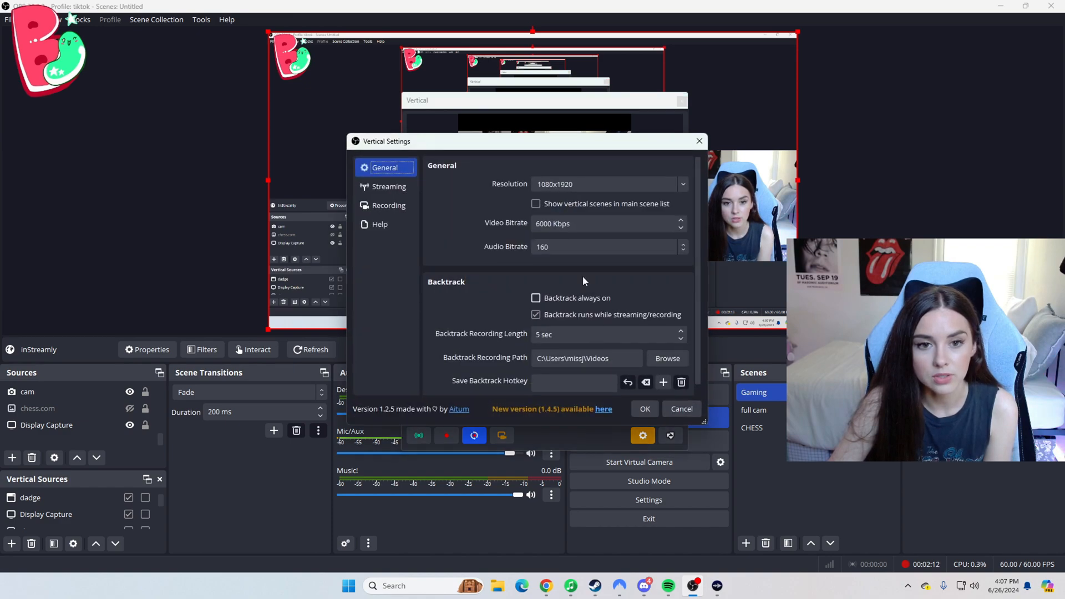
{"action": "left_click", "coordinate": [388, 186]}
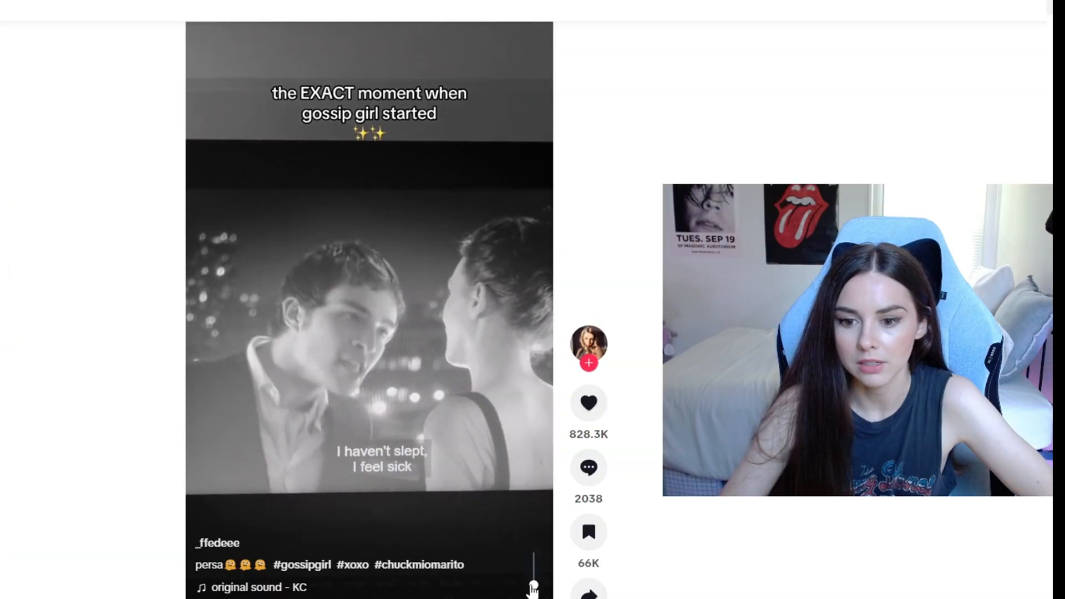
In LIVE Center's LIVE Room, set topic Gaming | Fortnite and Save & Go LIVE.
{"action": "left_click", "coordinate": [1039, 64]}
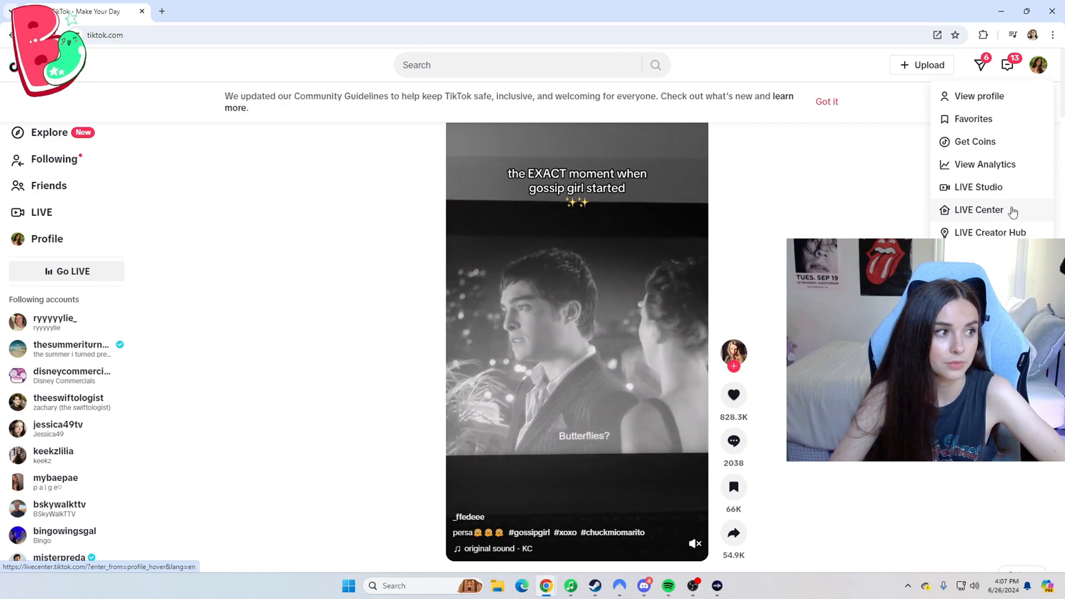
{"action": "left_click", "coordinate": [980, 209]}
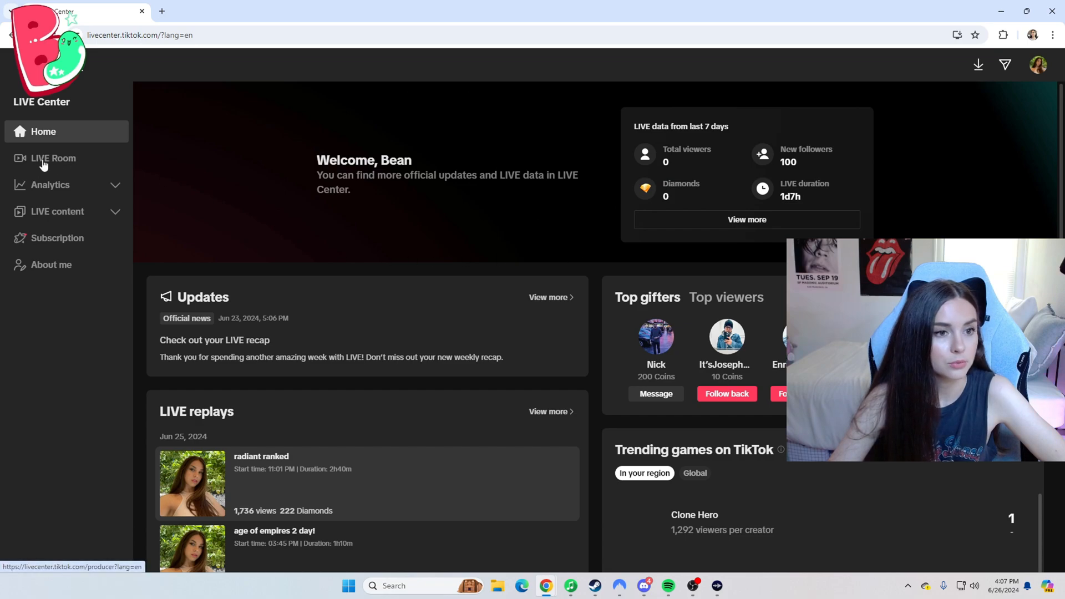
{"action": "left_click", "coordinate": [53, 158]}
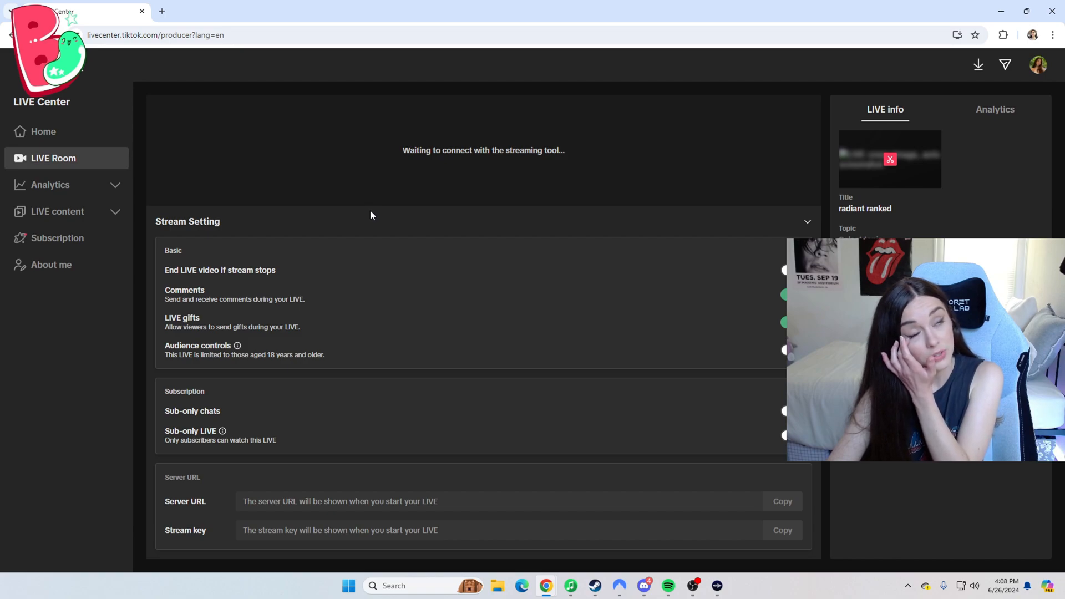
{"action": "mouse_move", "coordinate": [534, 279]}
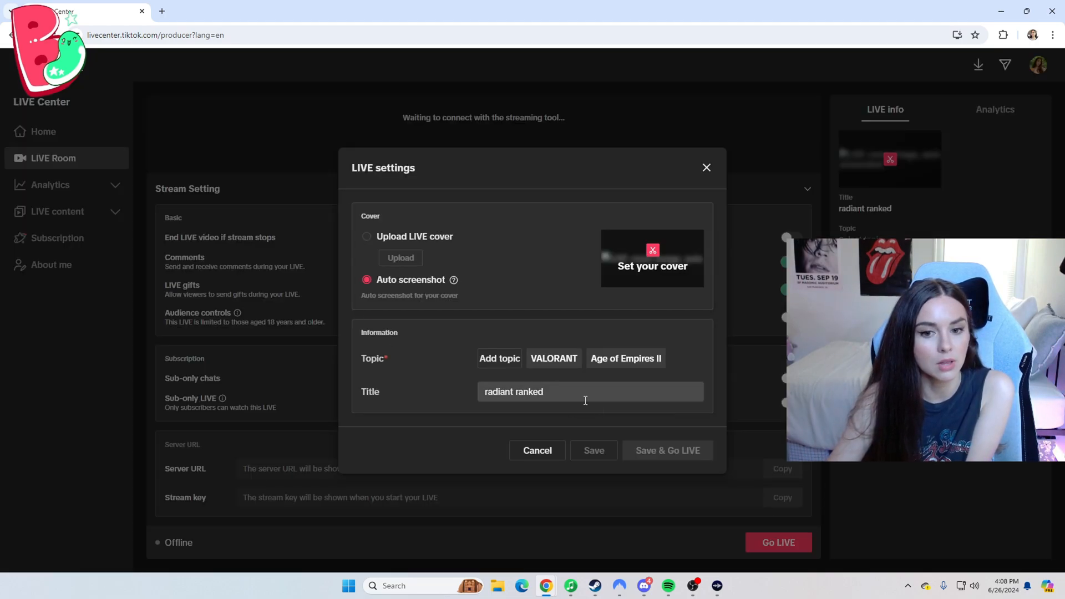
{"action": "left_click", "coordinate": [499, 358]}
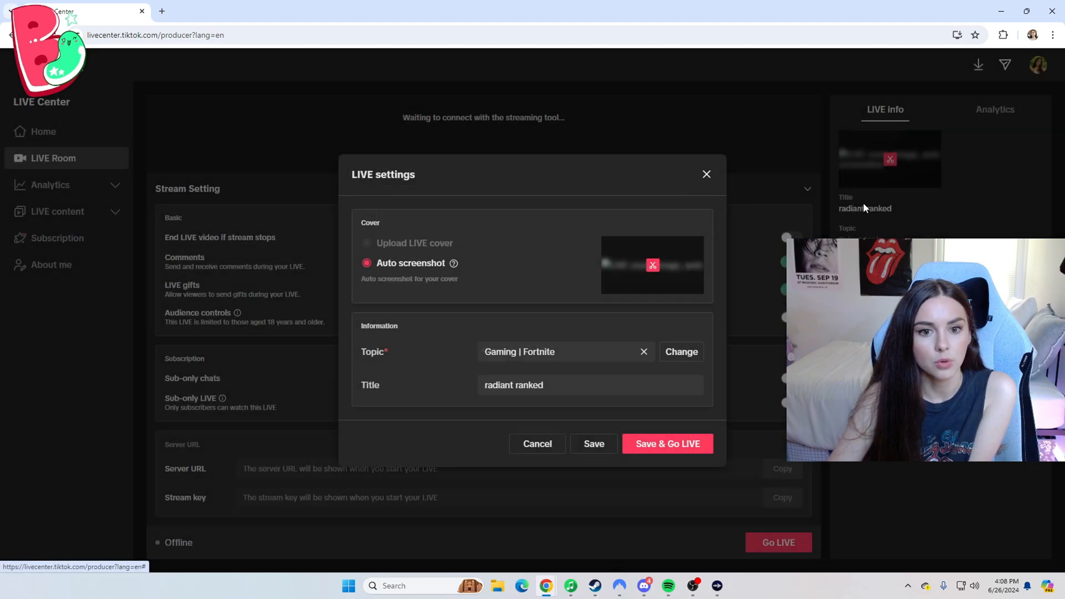
{"action": "left_click", "coordinate": [666, 443]}
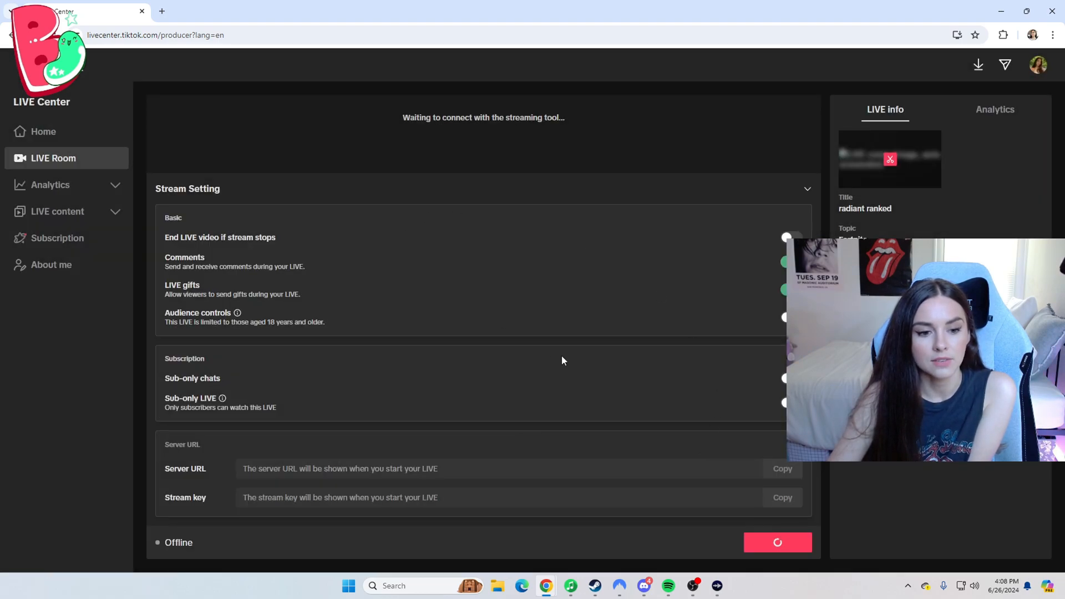
Wait for the LIVE to go Online, then open the Vertical preview's canvas settings.
{"action": "left_click", "coordinate": [777, 542]}
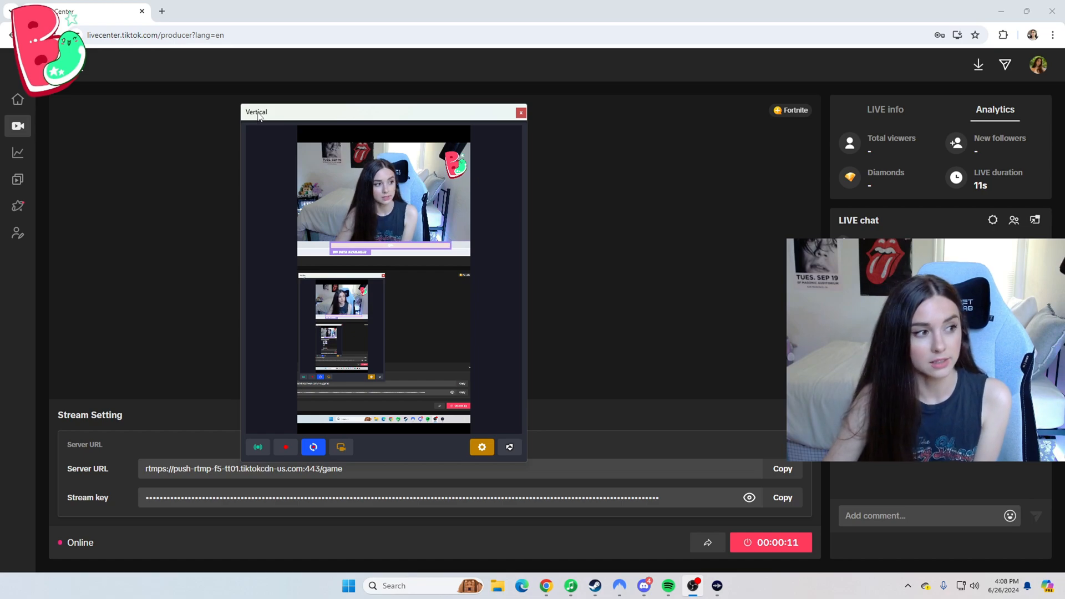
{"action": "left_click", "coordinate": [782, 497]}
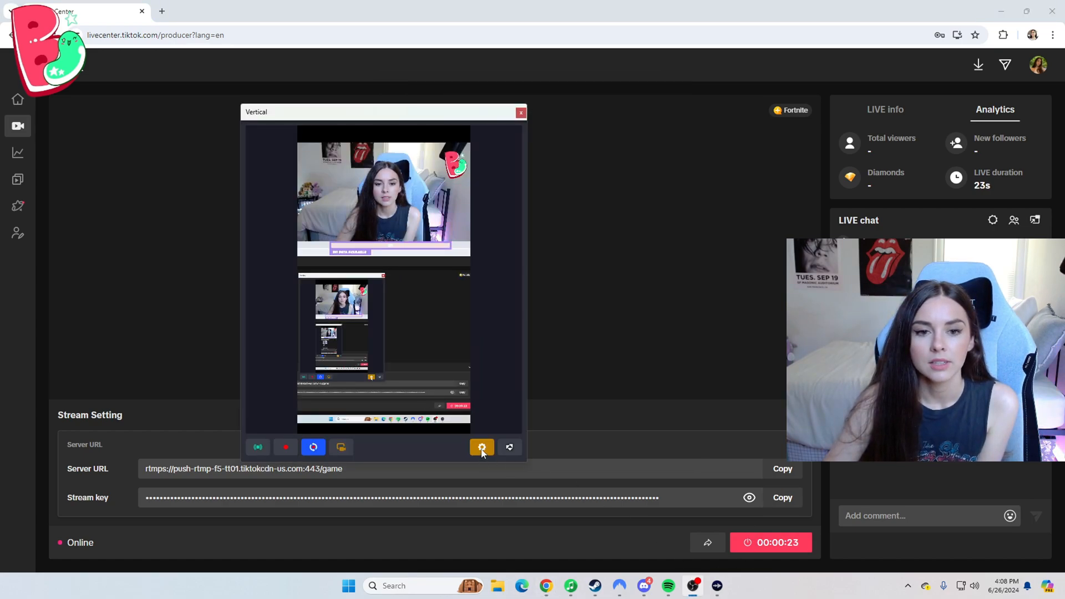
{"action": "left_click", "coordinate": [482, 447]}
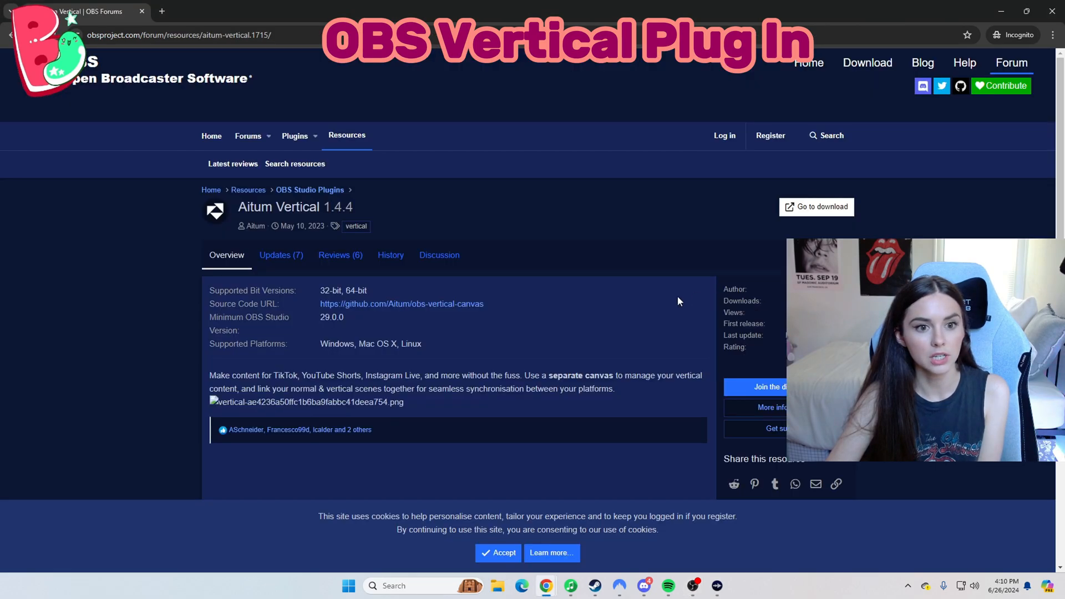
Scroll through the Aitum Vertical plugin overview on the OBS forums.
{"action": "scroll", "scroll_direction": "down", "scroll_amount": 3}
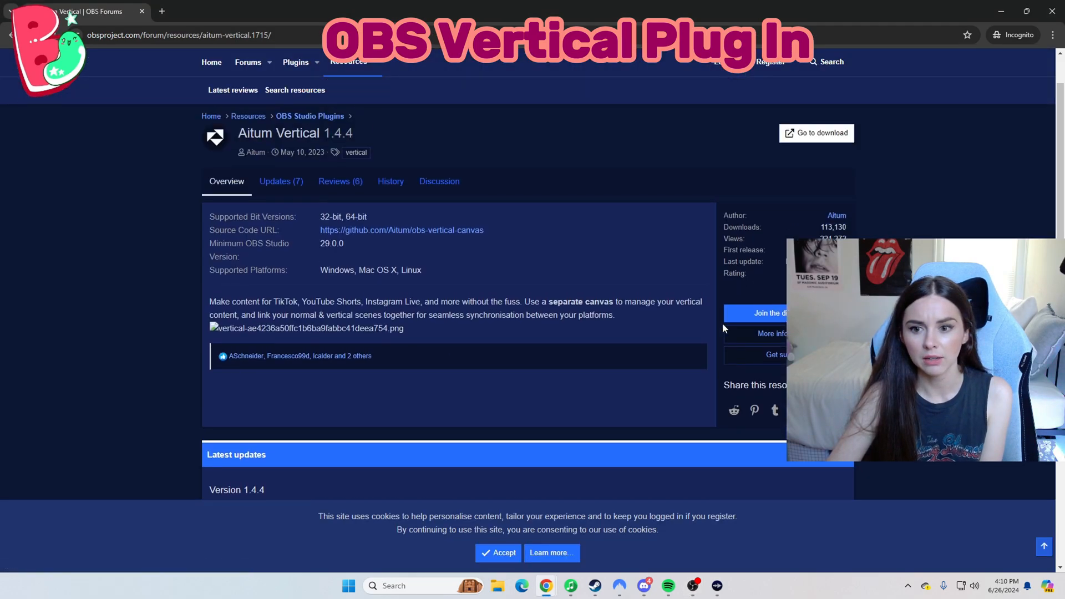
{"action": "left_click", "coordinate": [816, 133]}
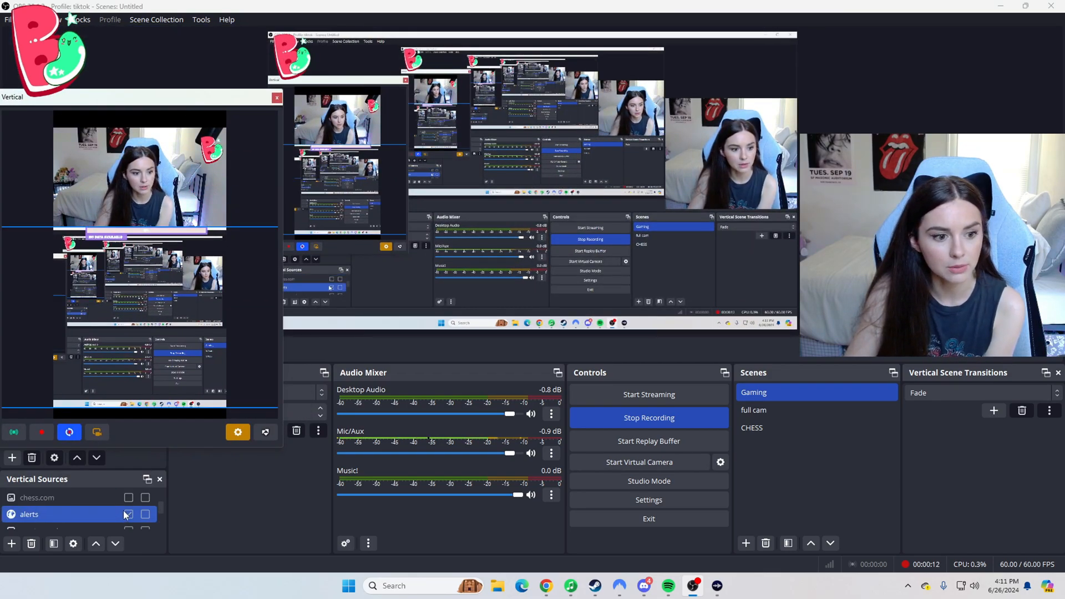
Delete the creator-code source from Vertical Sources and move the vertical preview aside.
{"action": "left_click", "coordinate": [128, 497]}
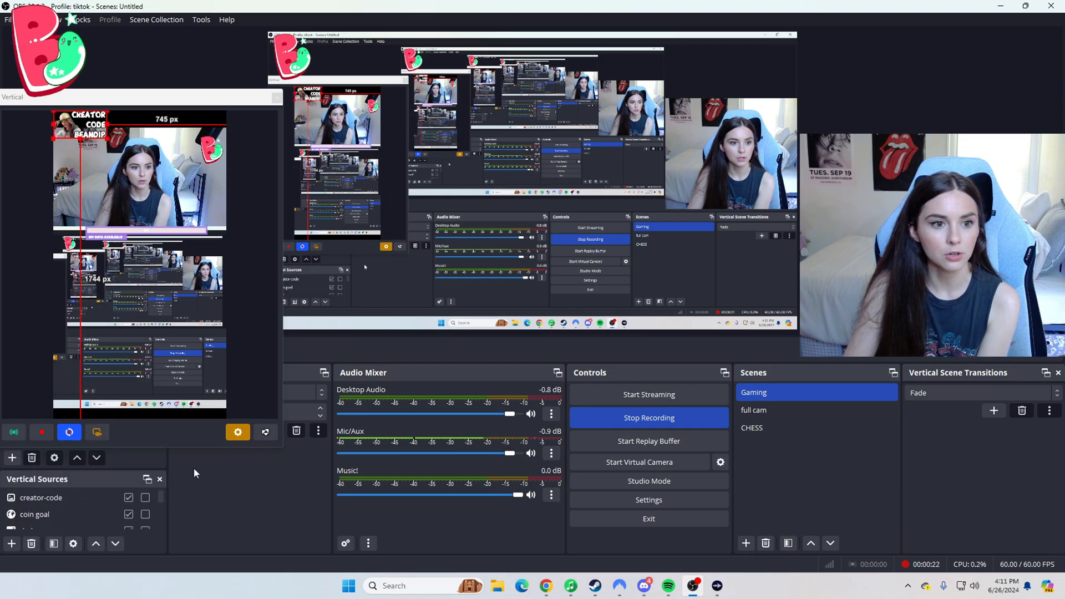
{"action": "left_click", "coordinate": [40, 498]}
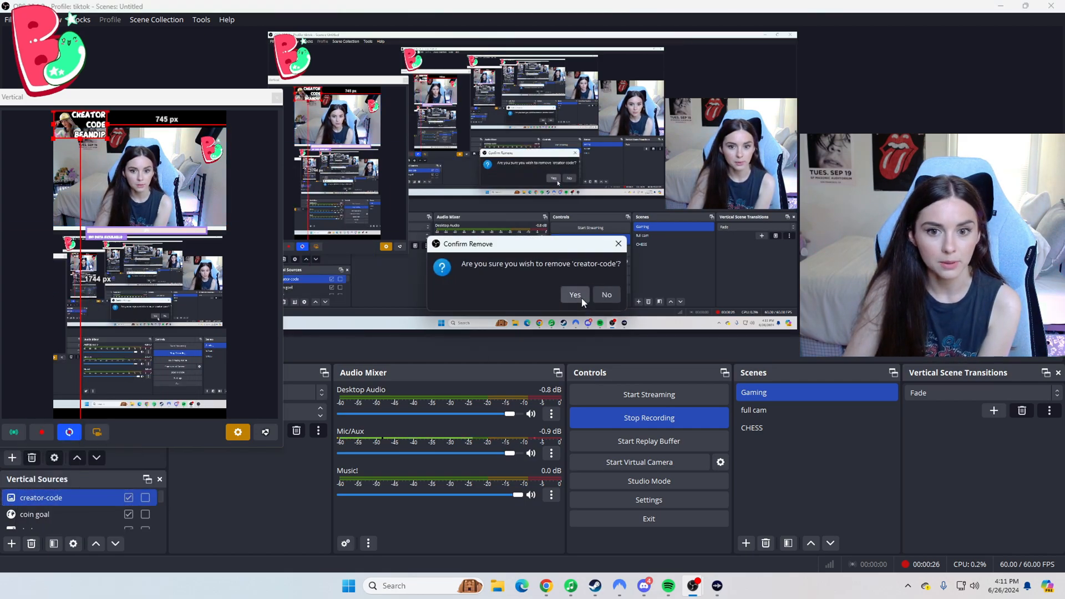
{"action": "left_click", "coordinate": [575, 294]}
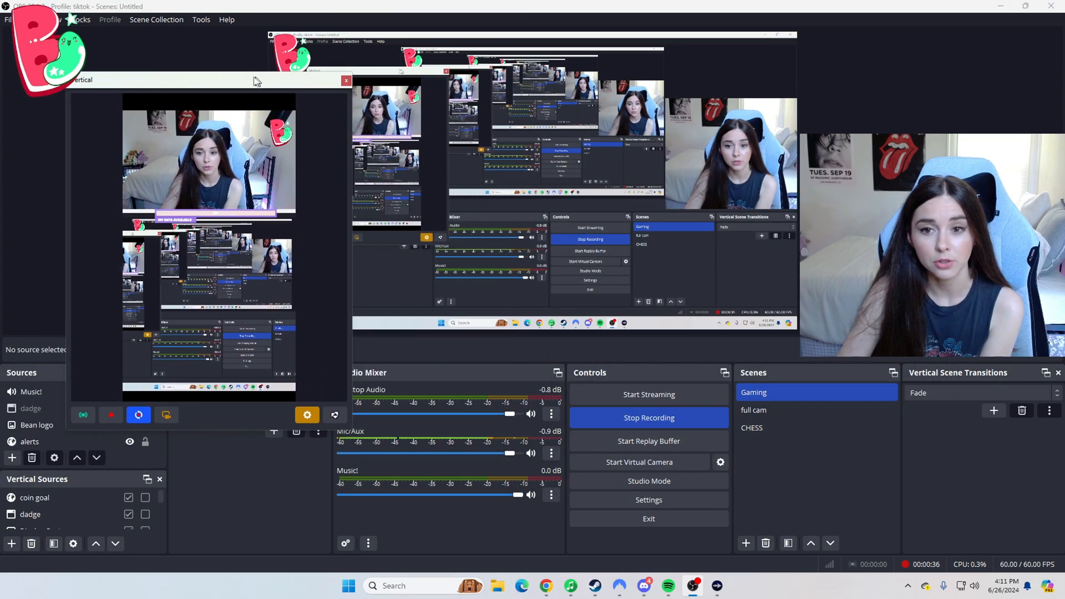
{"action": "left_click", "coordinate": [346, 80]}
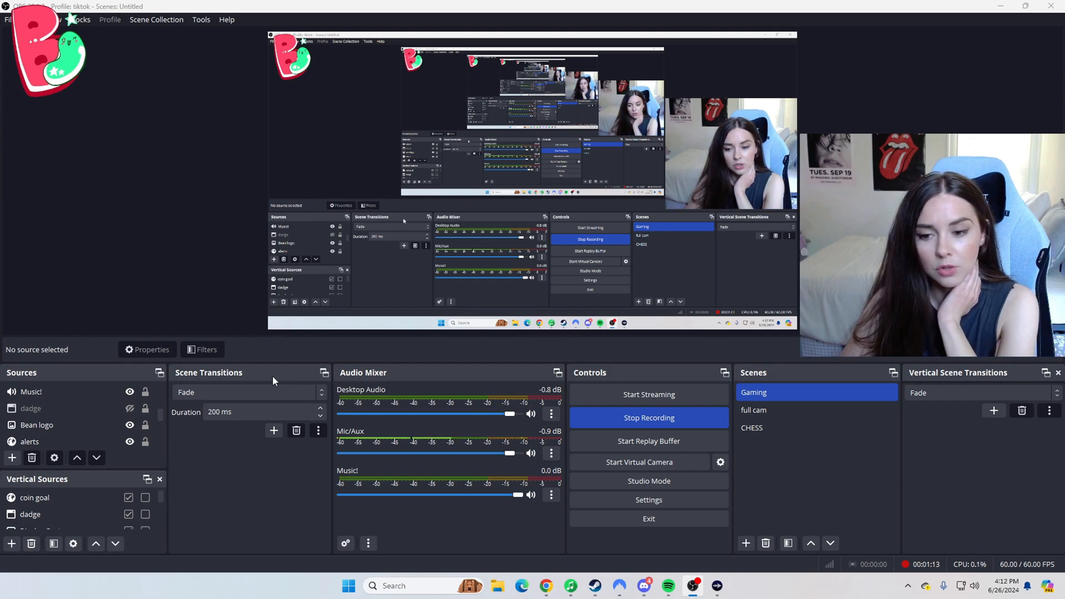
Switch the stream to the full cam scene.
{"action": "left_click", "coordinate": [754, 410]}
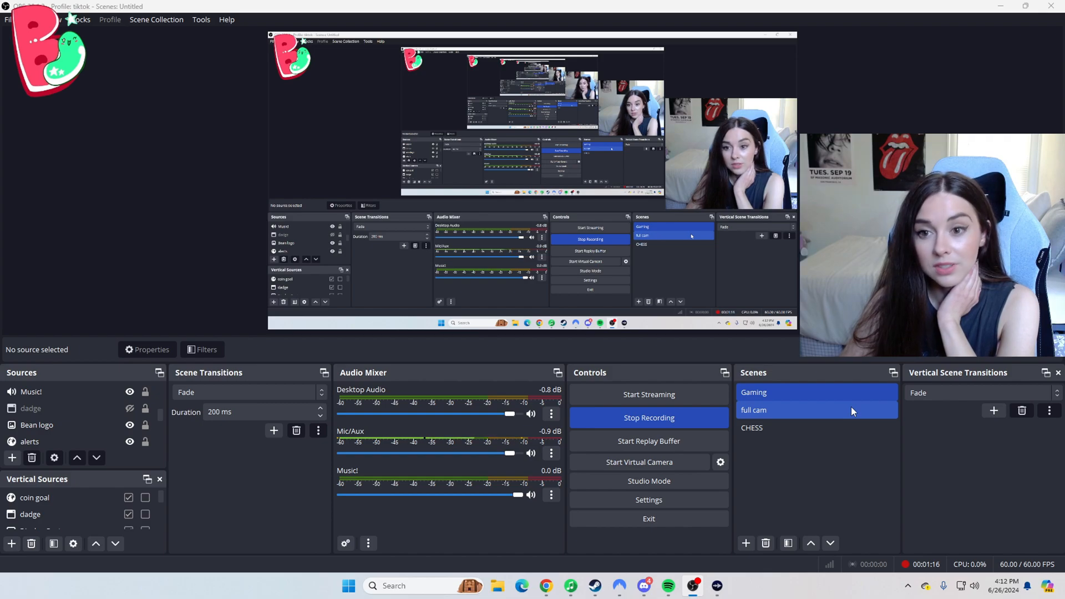
{"action": "left_click", "coordinate": [639, 462]}
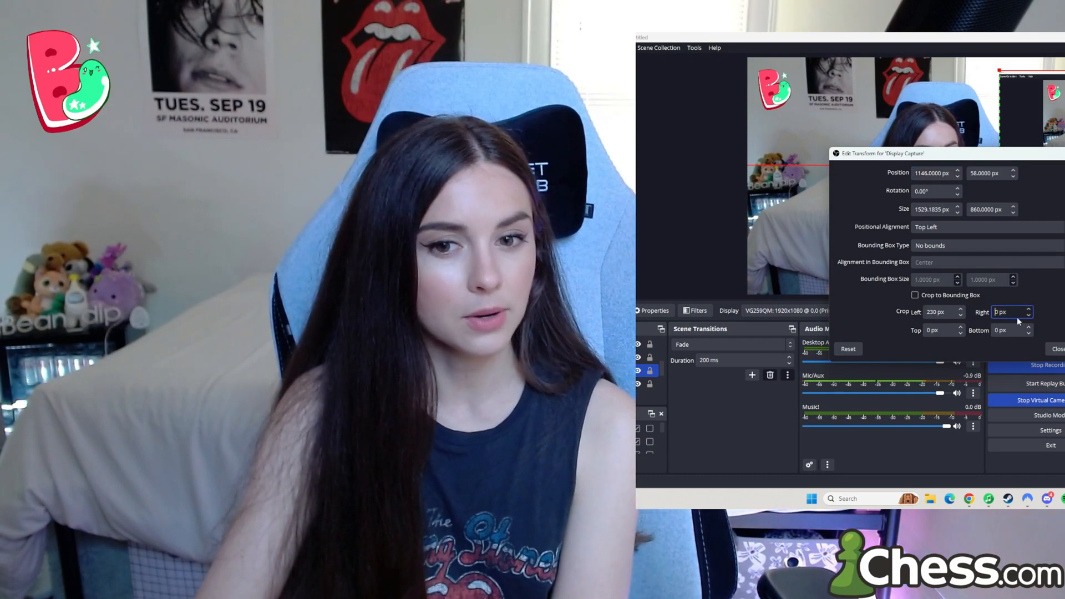
Set Display Capture's left crop to 230 px and close Edit Transform.
{"action": "left_click", "coordinate": [1059, 349]}
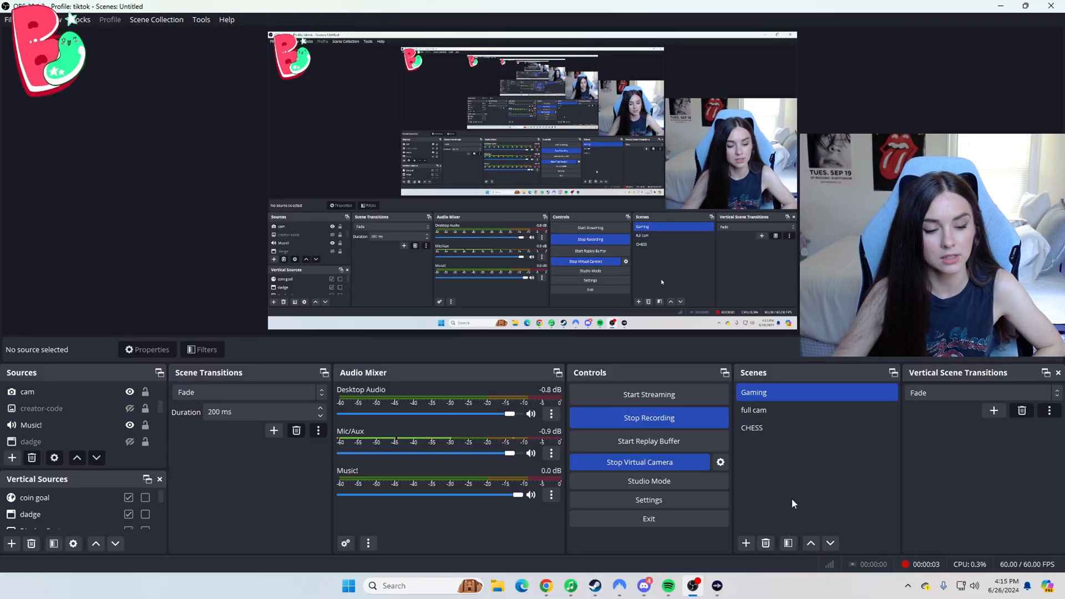
{"action": "left_click", "coordinate": [717, 586]}
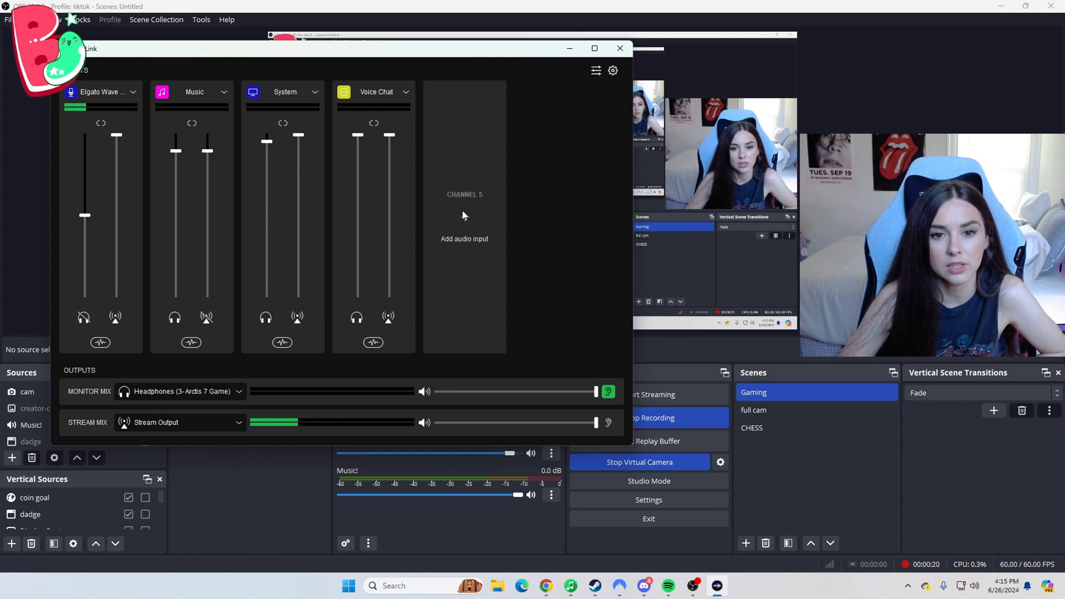
{"action": "left_click", "coordinate": [465, 239]}
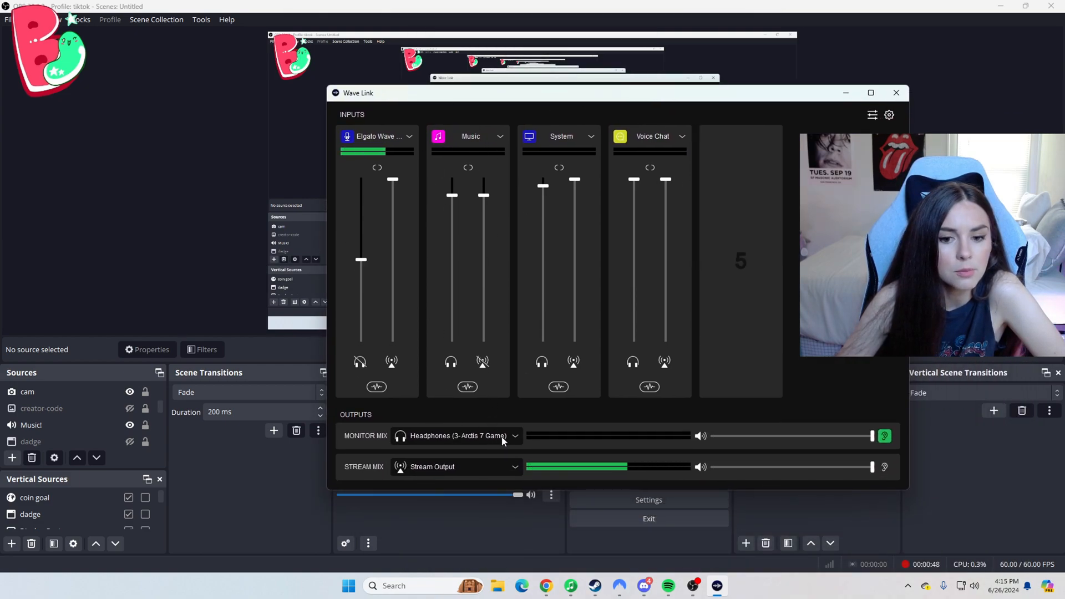
{"action": "mouse_move", "coordinate": [516, 442]}
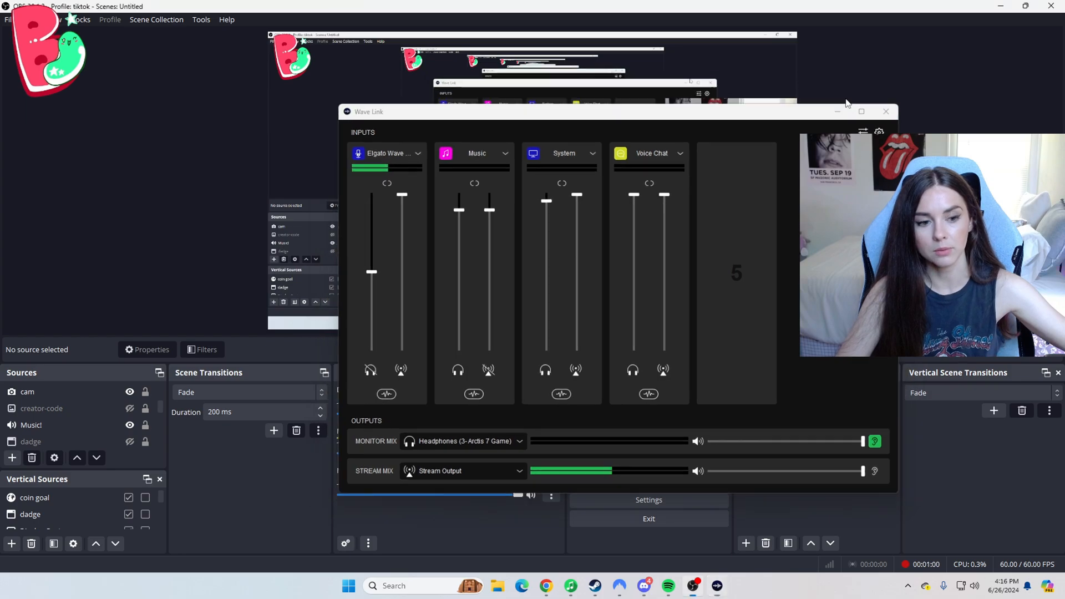
{"action": "left_click", "coordinate": [887, 112]}
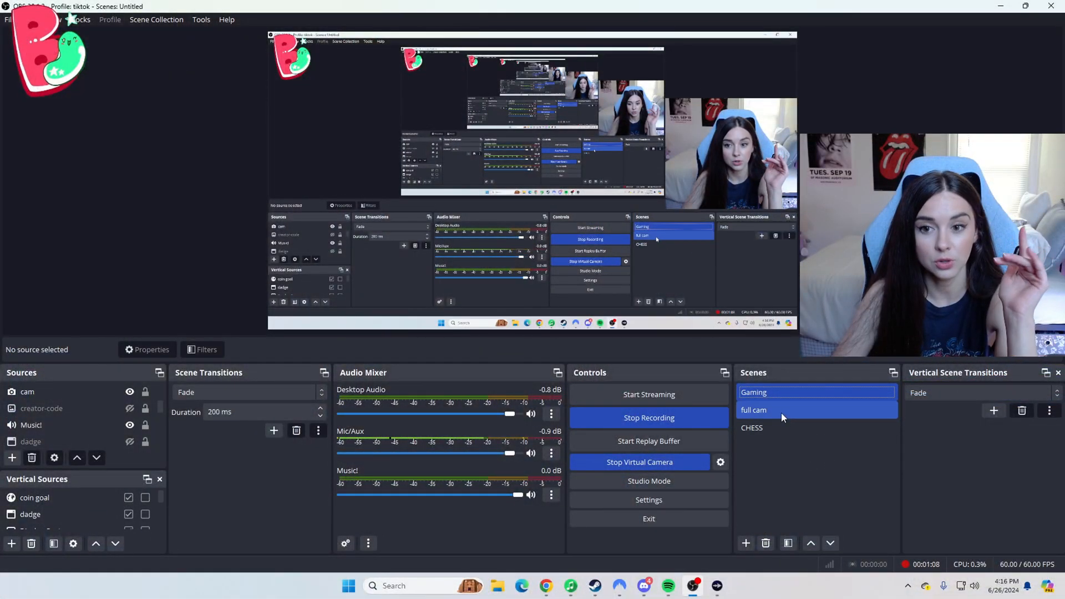
Create an Audio Output Capture source on Wave Link Music (Elgato Wave:XLR).
{"action": "left_click", "coordinate": [11, 458]}
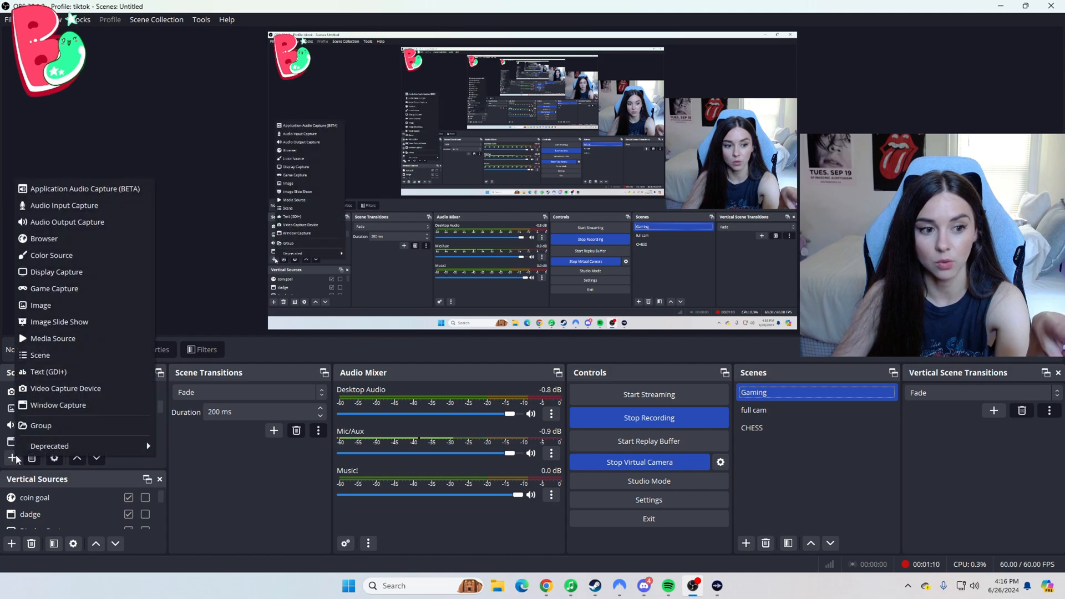
{"action": "mouse_move", "coordinate": [51, 255]}
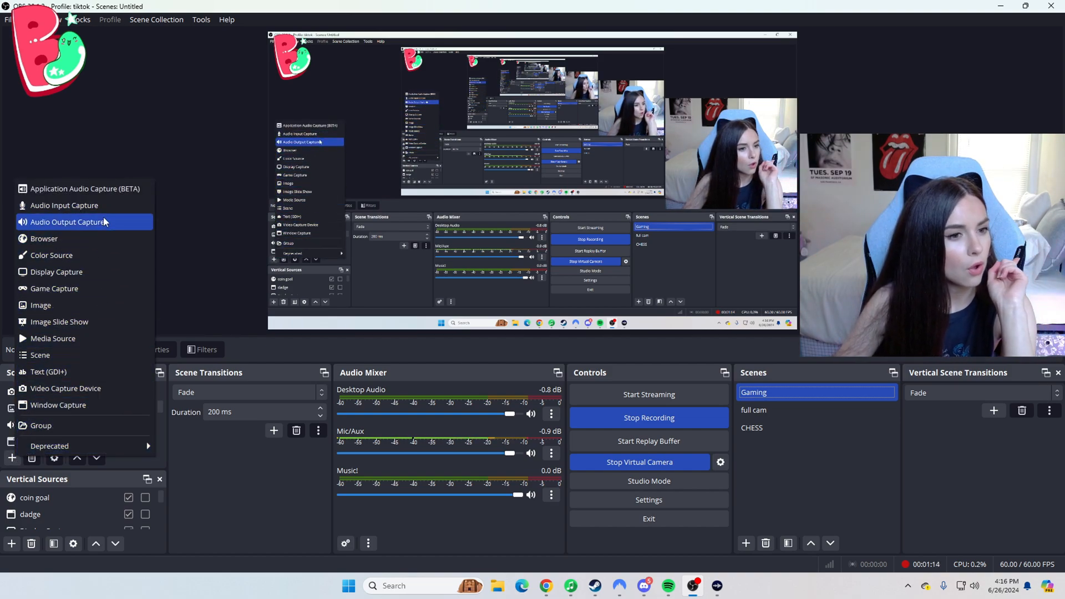
{"action": "left_click", "coordinate": [66, 221]}
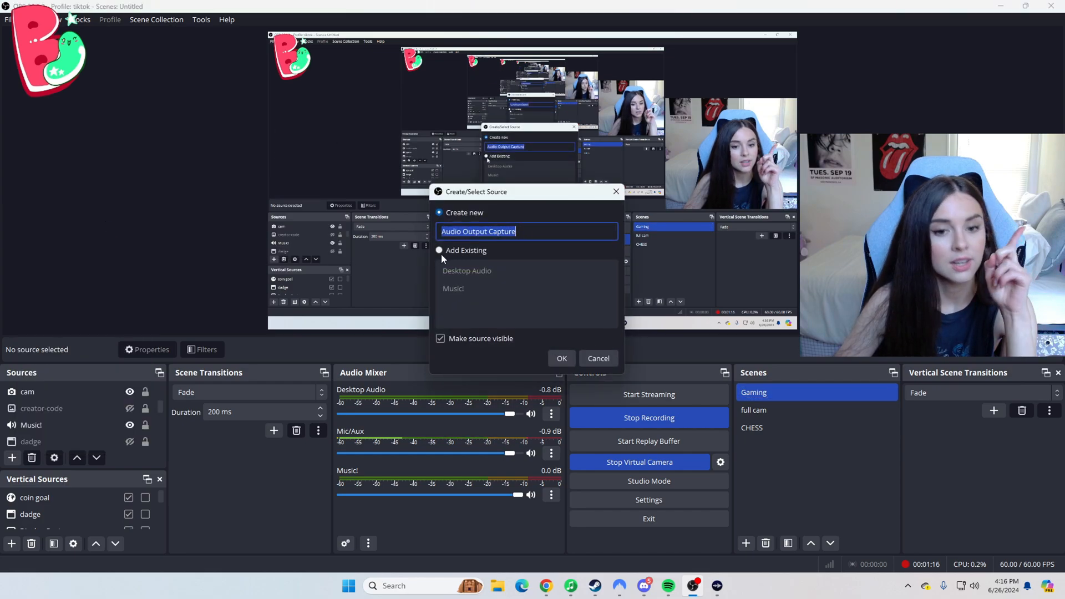
{"action": "left_click", "coordinate": [561, 358]}
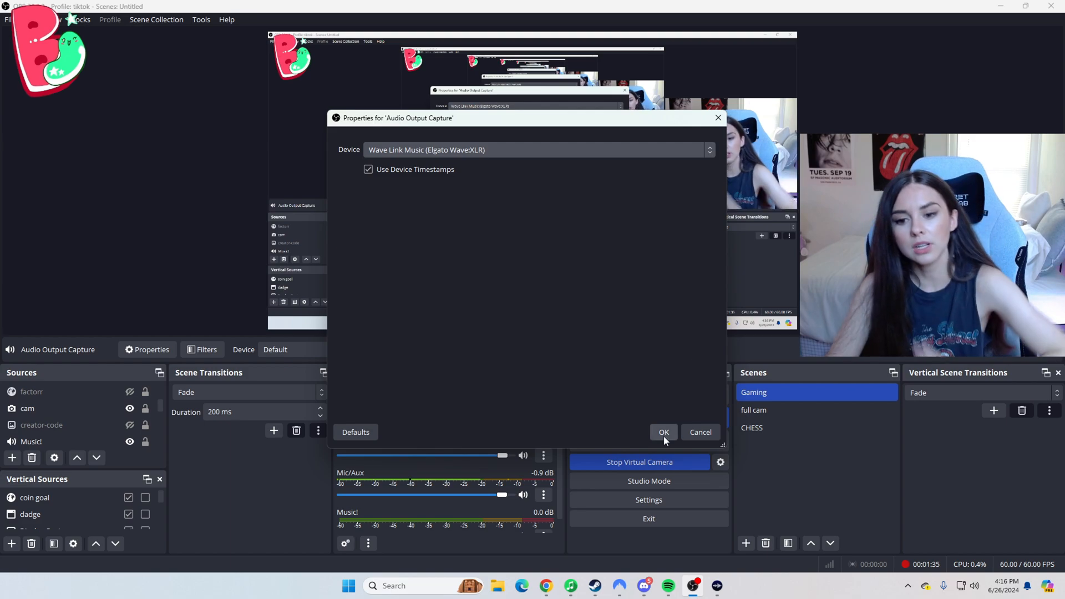
{"action": "left_click", "coordinate": [663, 432]}
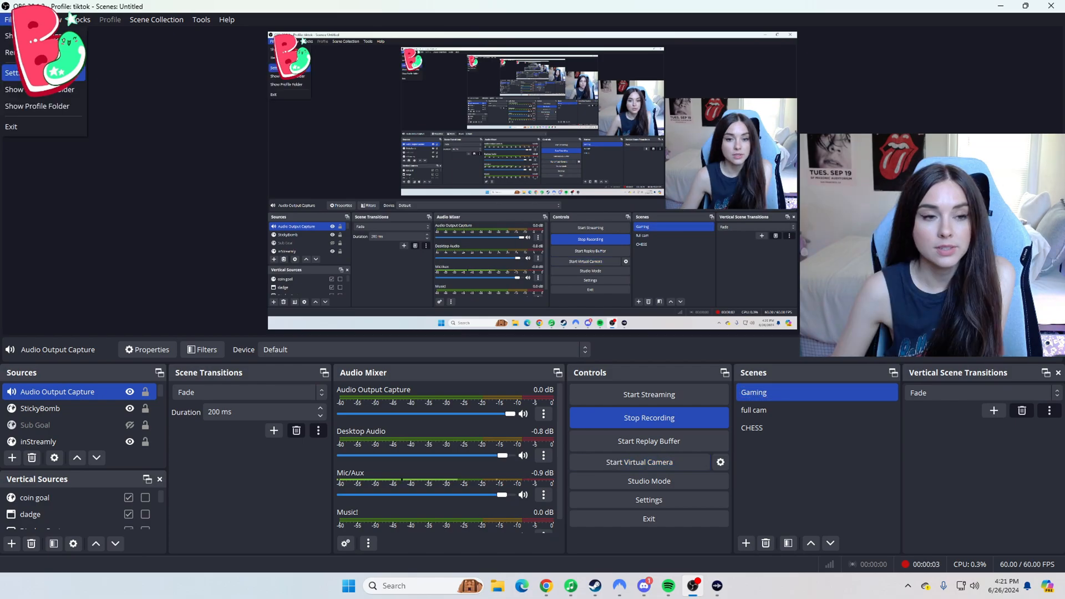
{"action": "left_click", "coordinate": [11, 73]}
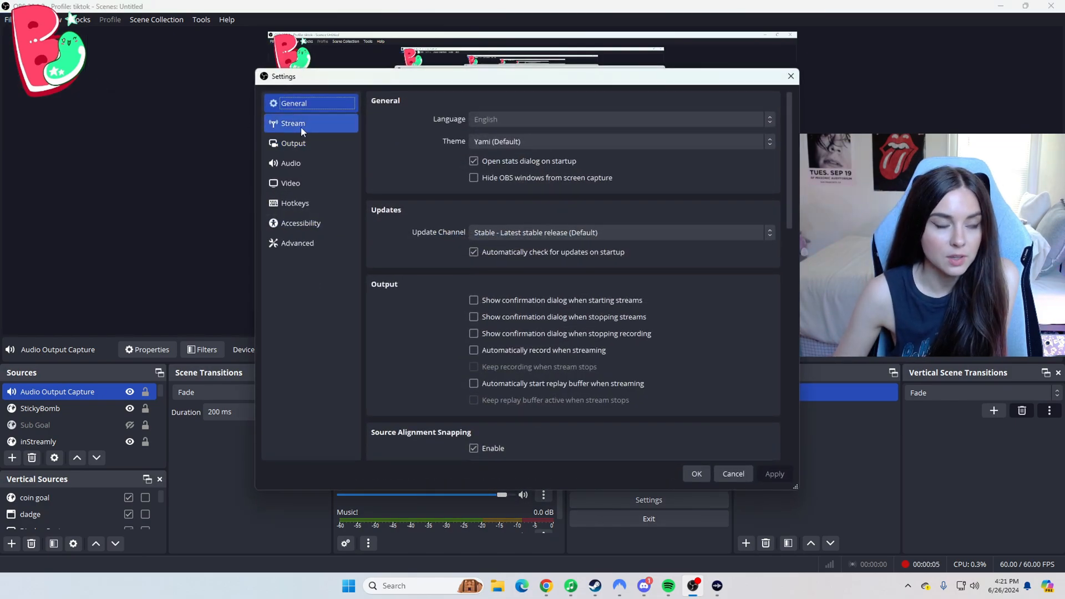
{"action": "left_click", "coordinate": [293, 142]}
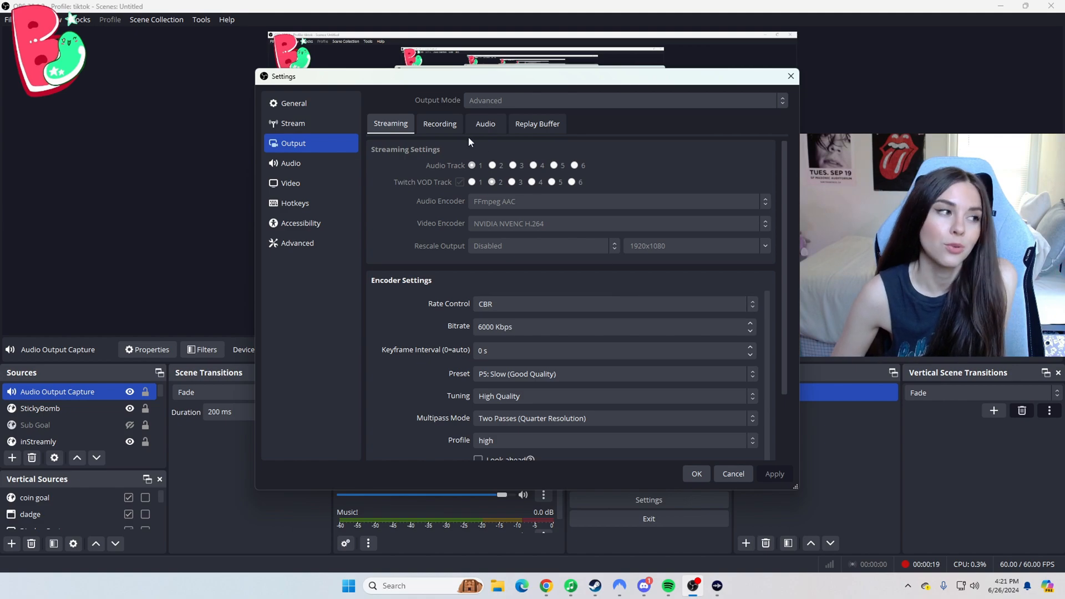
{"action": "mouse_move", "coordinate": [475, 178]}
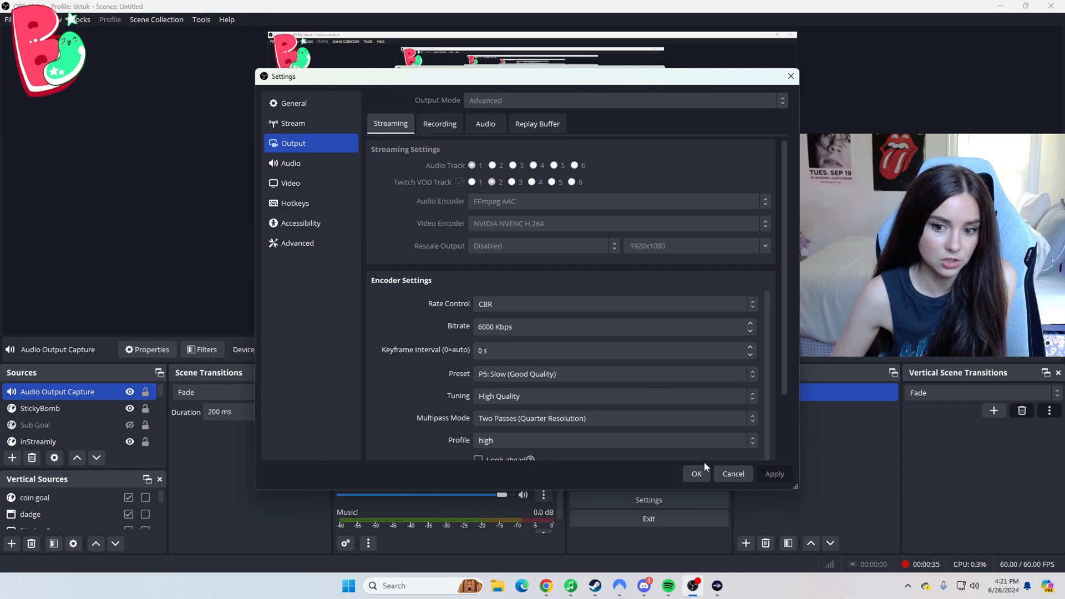
{"action": "mouse_move", "coordinate": [432, 219]}
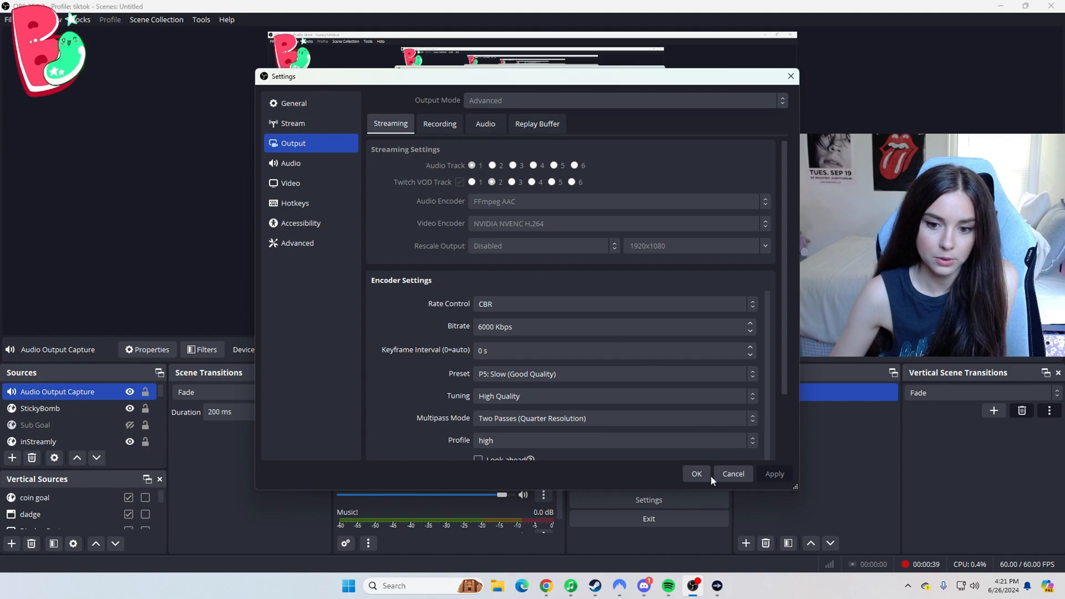
{"action": "left_click", "coordinate": [696, 473]}
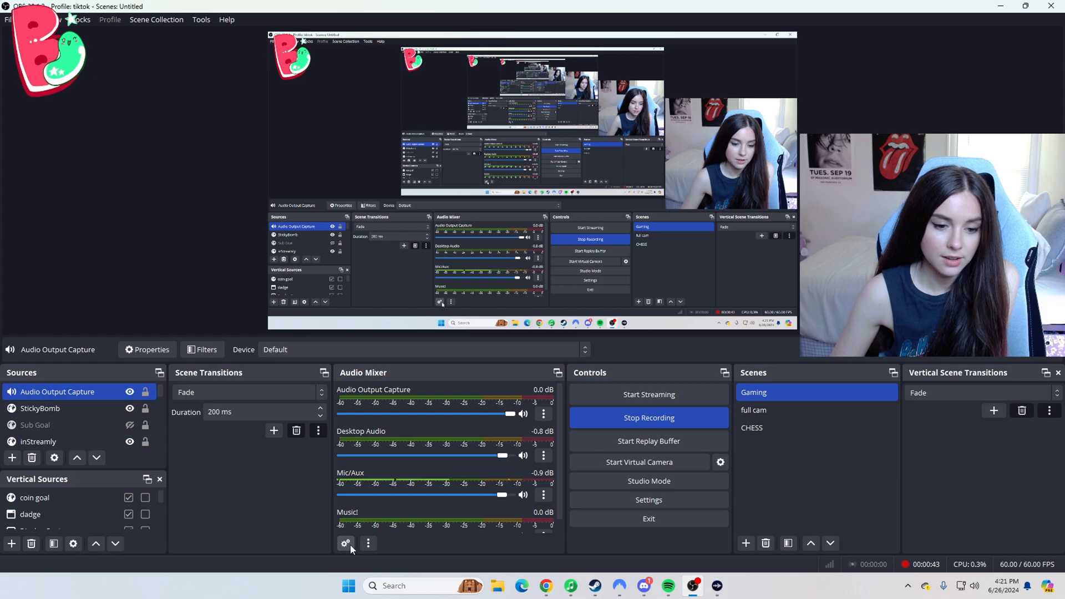
In Advanced Audio Properties, remove the Music! source from audio track 2 so it is excluded from the VOD.
{"action": "left_click", "coordinate": [345, 543]}
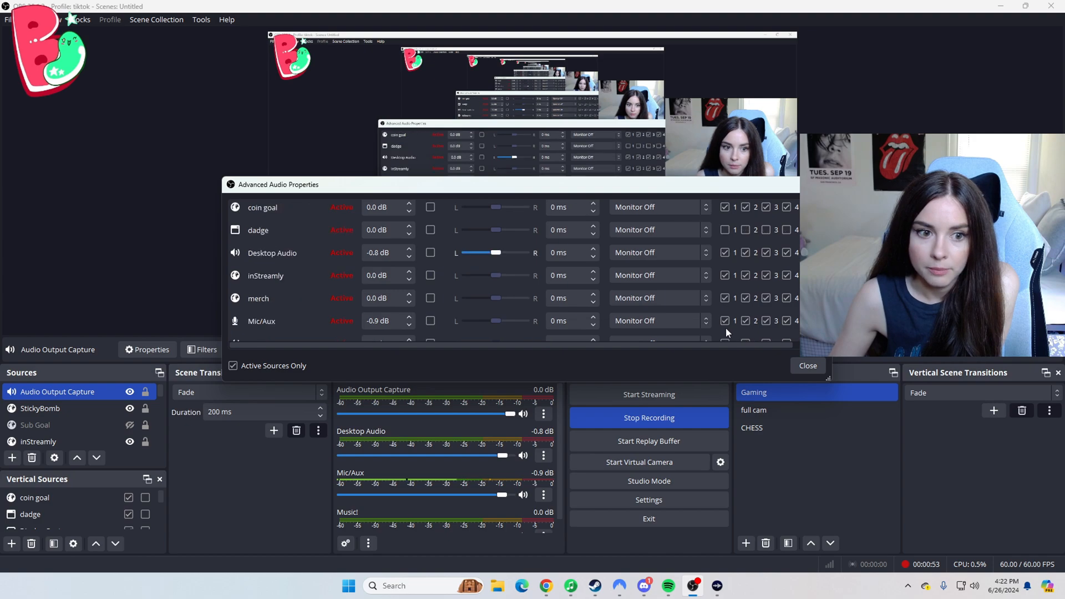
{"action": "scroll", "scroll_direction": "down", "scroll_amount": 3}
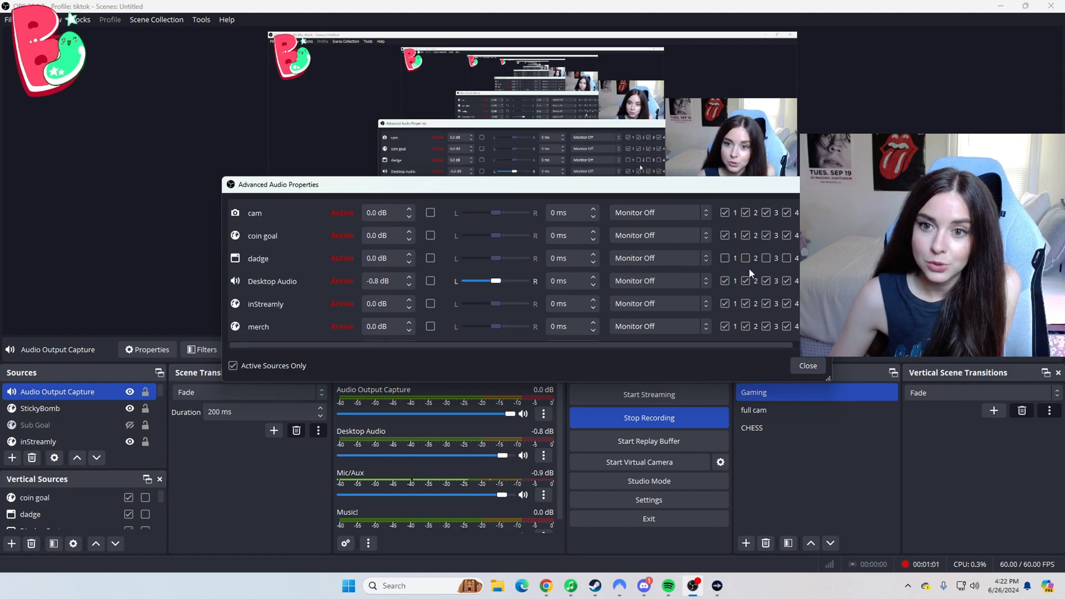
{"action": "scroll", "scroll_direction": "down", "scroll_amount": 3}
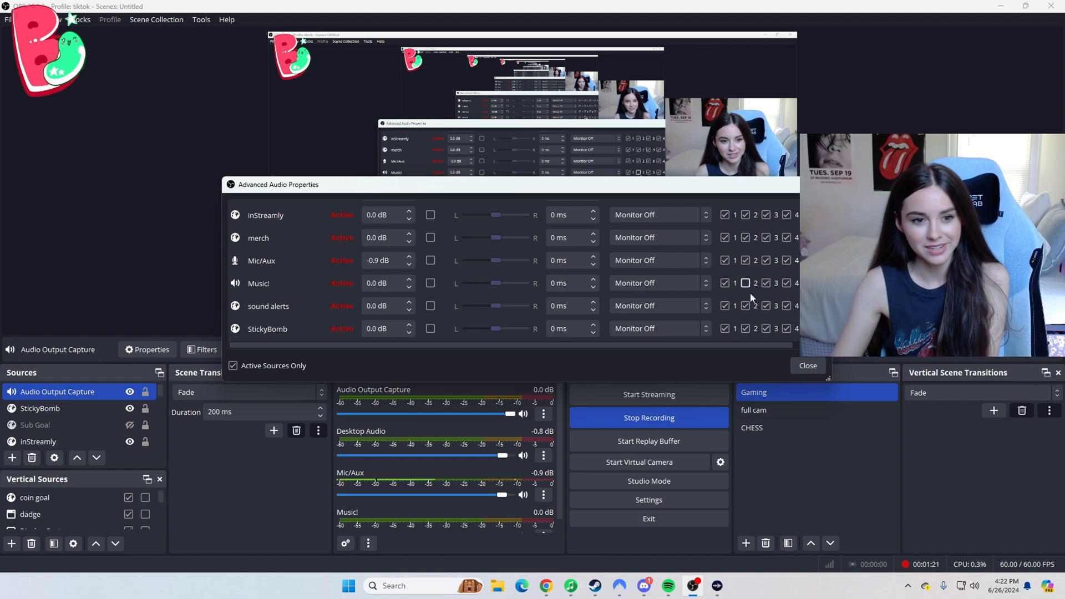
{"action": "left_click", "coordinate": [808, 366]}
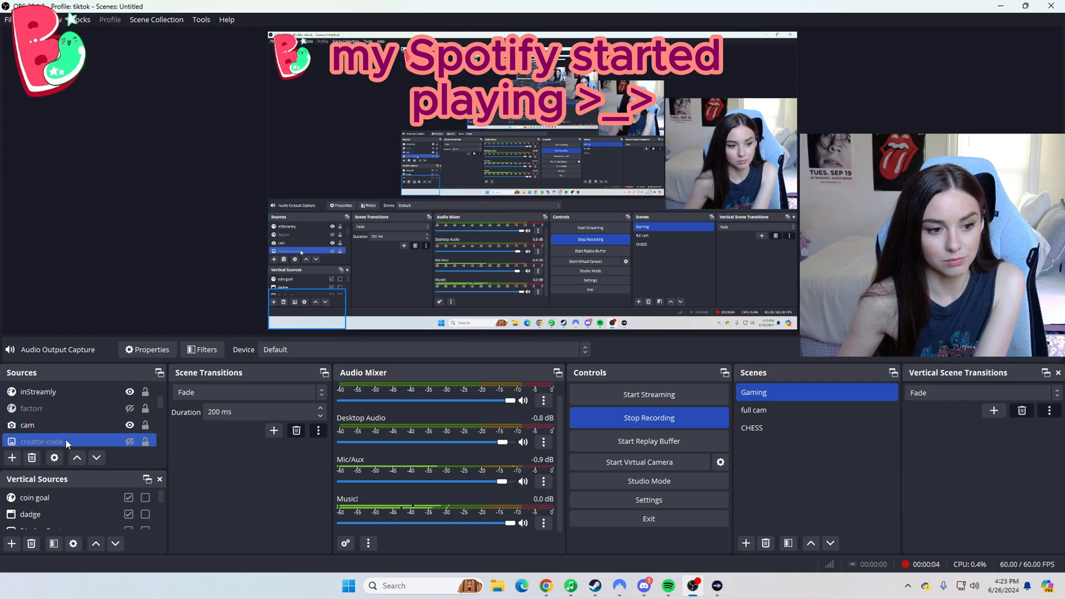
{"action": "left_click", "coordinate": [27, 425]}
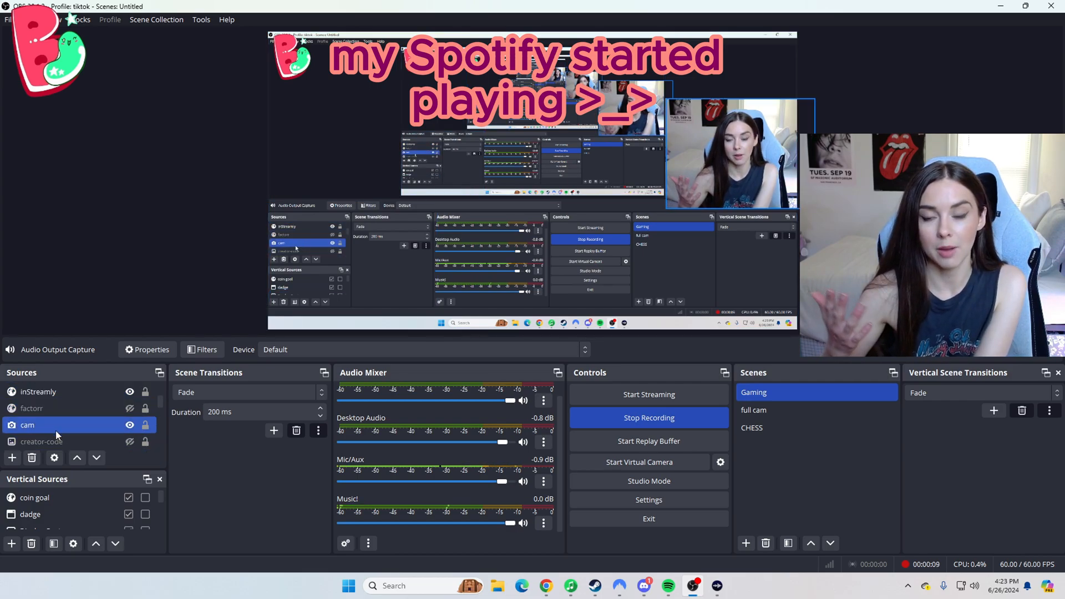
{"action": "left_click", "coordinate": [27, 425]}
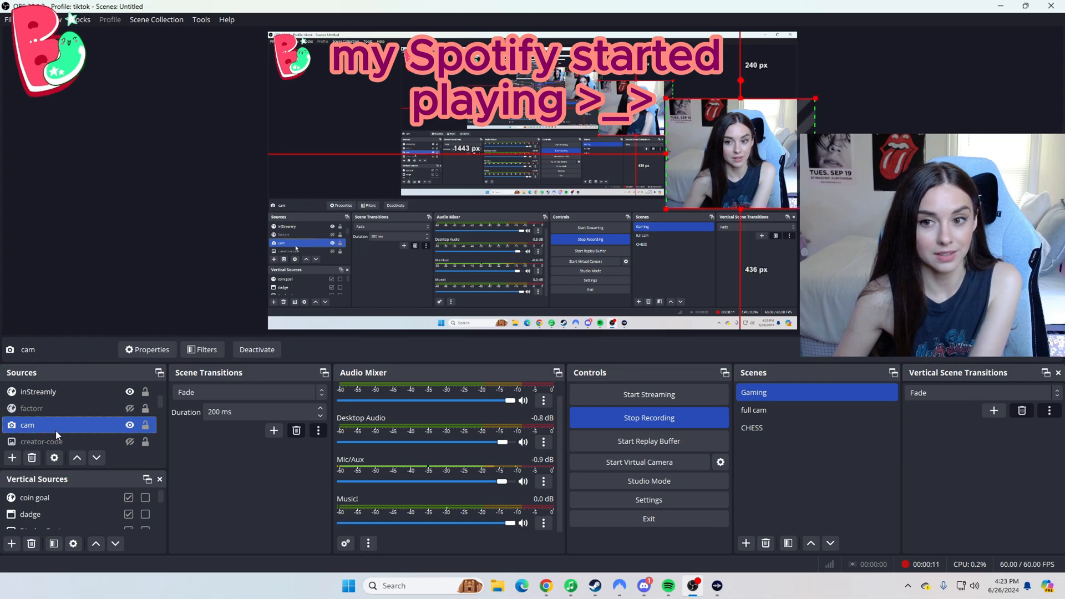
{"action": "right_click", "coordinate": [27, 424]}
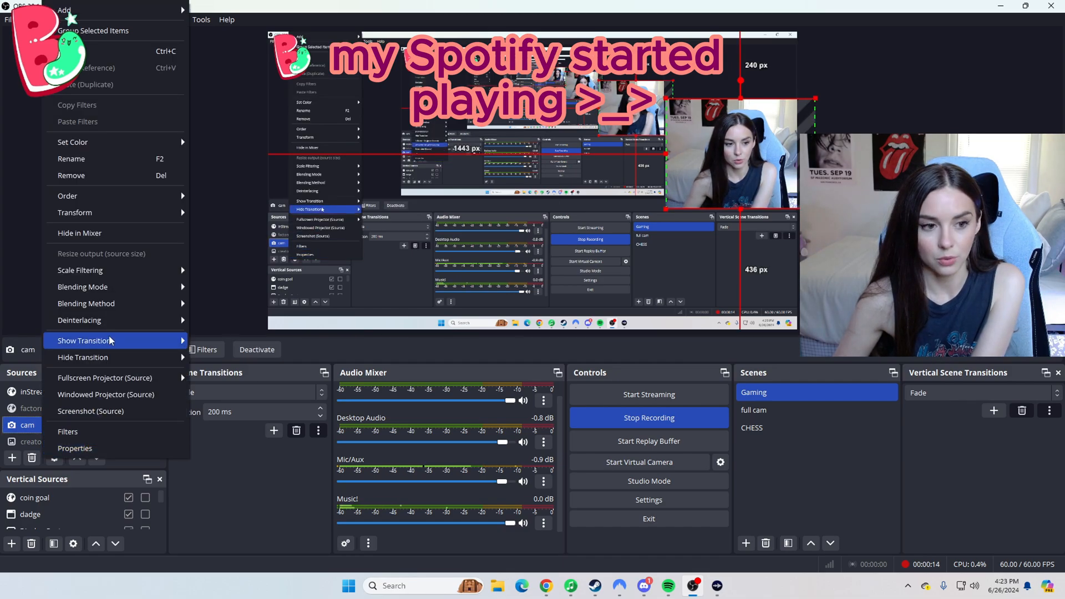
{"action": "left_click", "coordinate": [74, 213]}
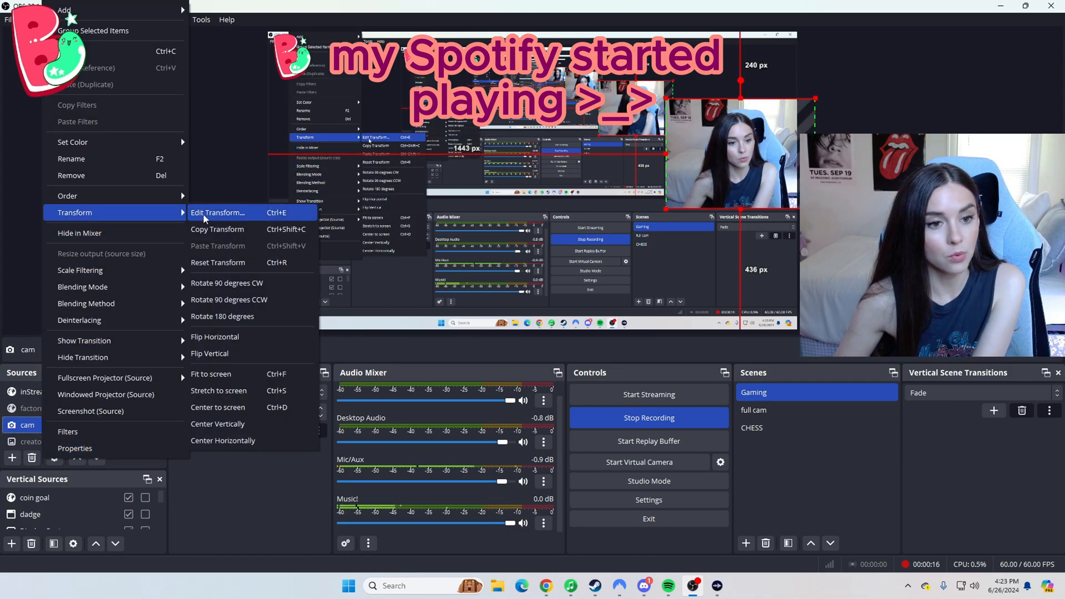
{"action": "left_click", "coordinate": [218, 212]}
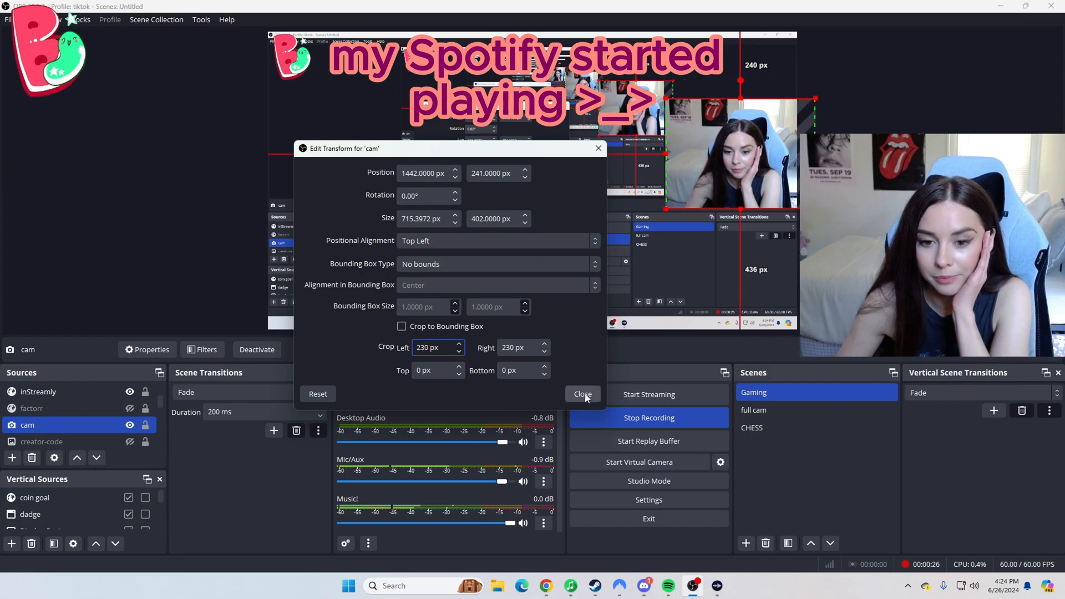
{"action": "left_click", "coordinate": [582, 394]}
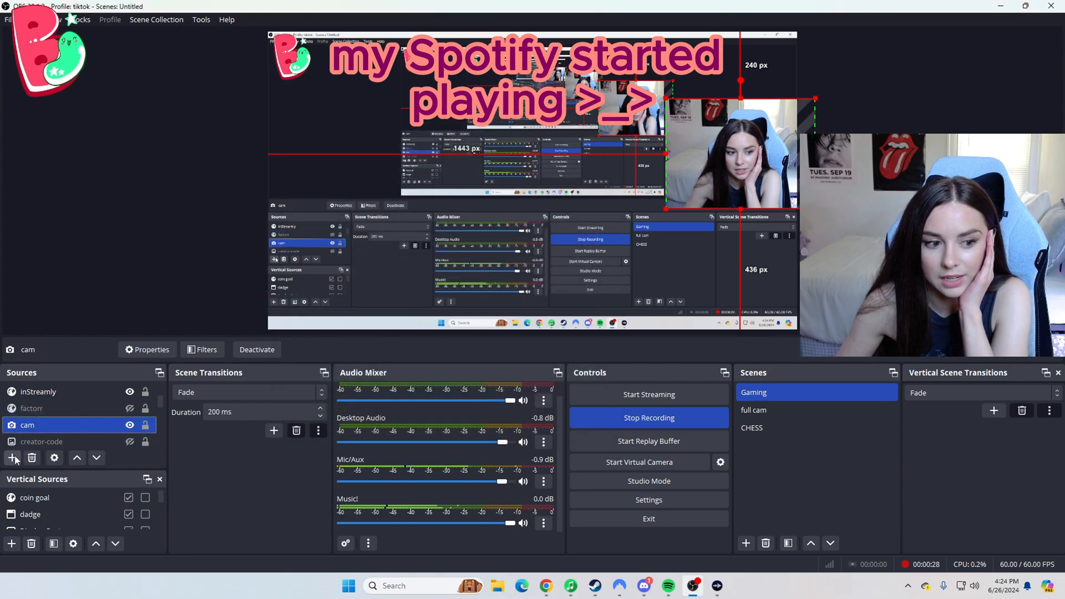